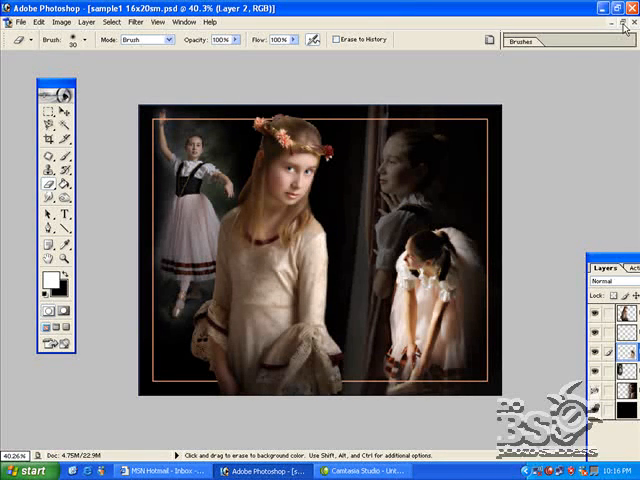
{"action": "mouse_move", "coordinate": [624, 24]}
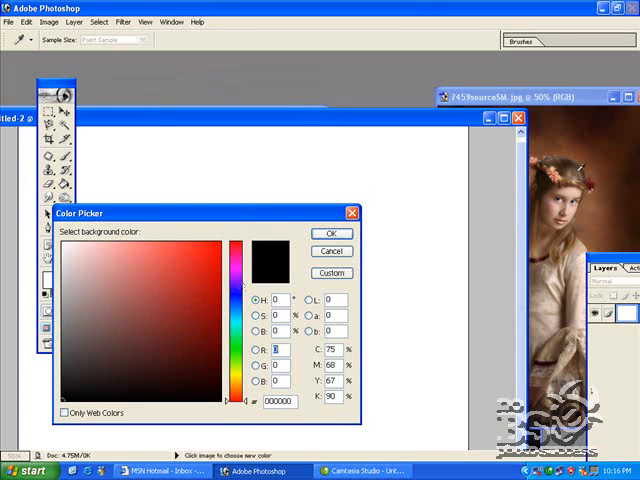
Set the background colour to a copper-orange tone in the Color Picker.
{"action": "left_click", "coordinate": [128, 256]}
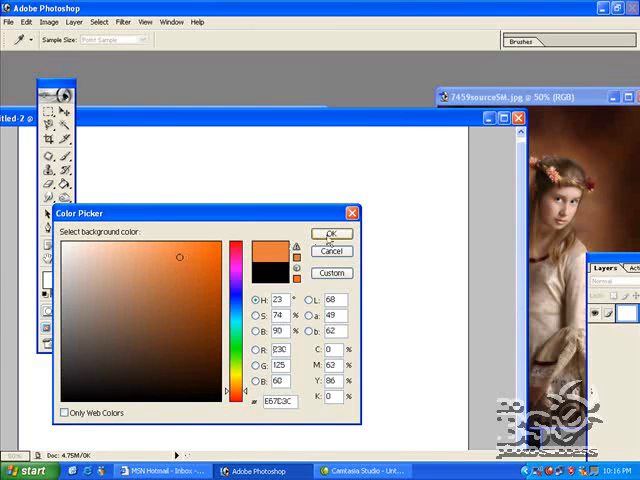
{"action": "left_click", "coordinate": [332, 232]}
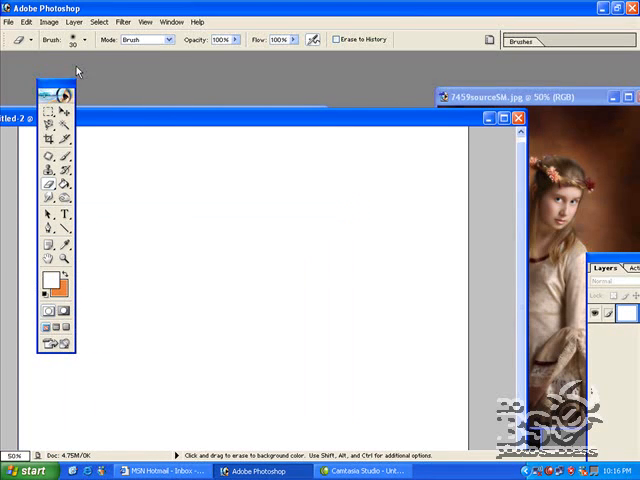
Enlarge the canvas by 2 inches in width and height with Relative sizing.
{"action": "left_click", "coordinate": [52, 22]}
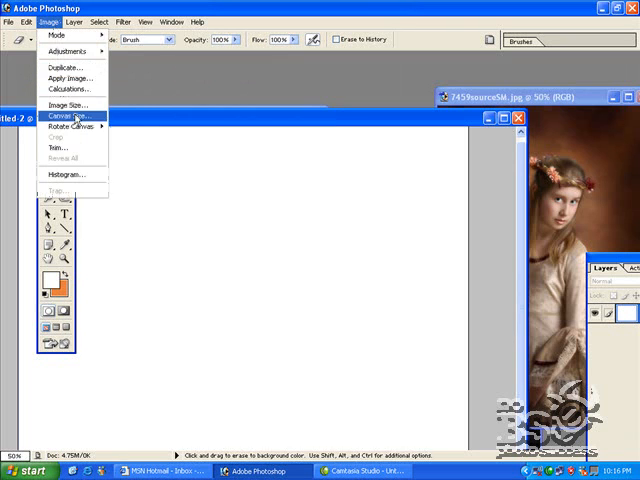
{"action": "left_click", "coordinate": [66, 116]}
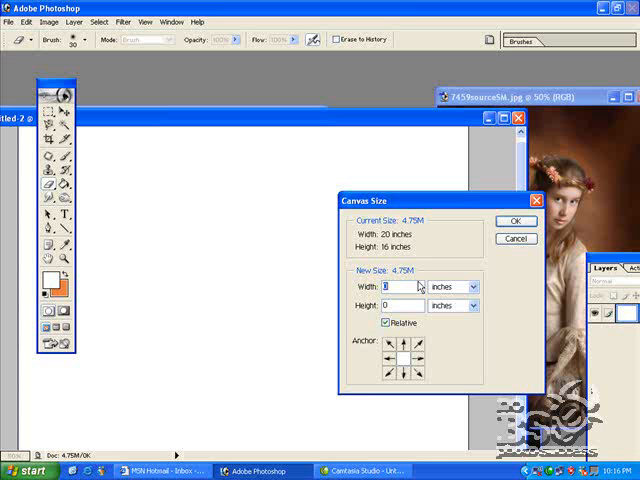
{"action": "type", "text": "2"}
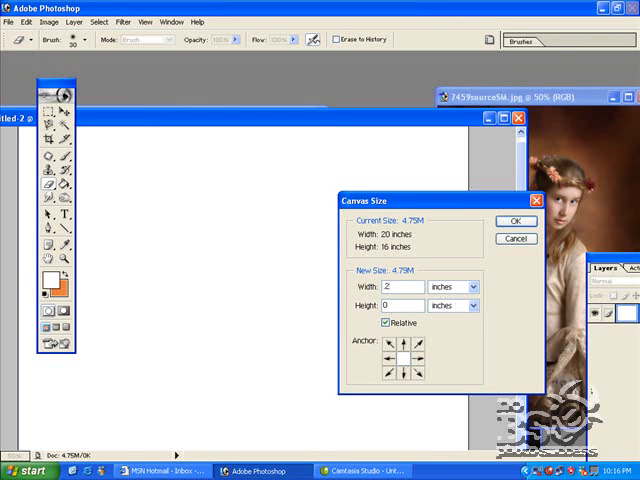
{"action": "type", "text": "2"}
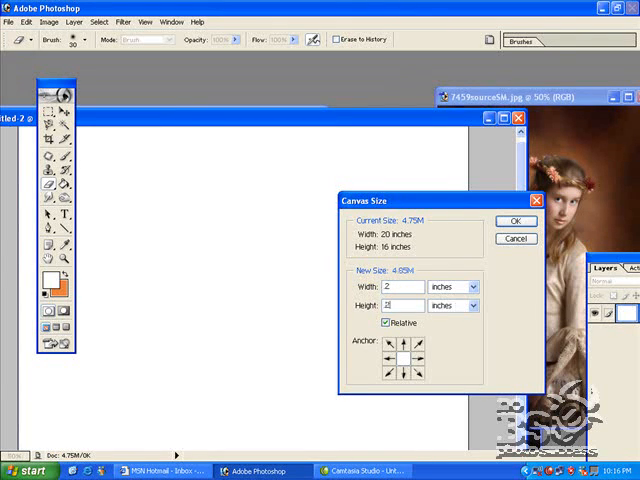
{"action": "left_click", "coordinate": [516, 220]}
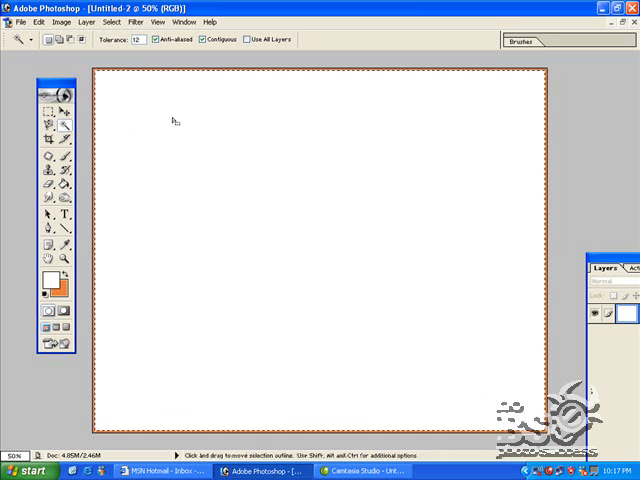
Select the white canvas with the Magic Wand and invert the selection.
{"action": "left_click", "coordinate": [112, 20]}
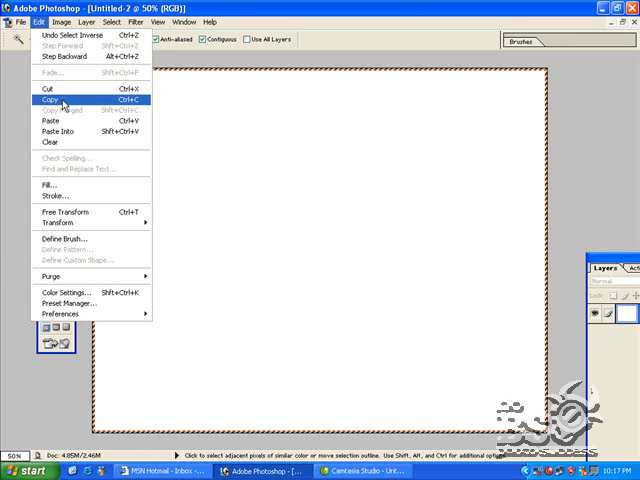
{"action": "left_click", "coordinate": [108, 20]}
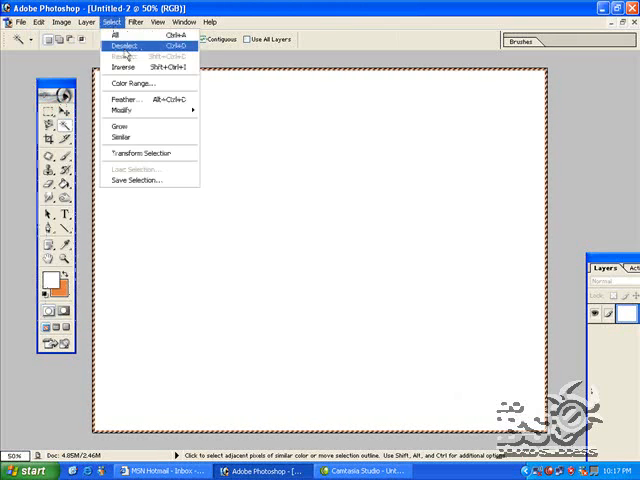
{"action": "left_click", "coordinate": [120, 46]}
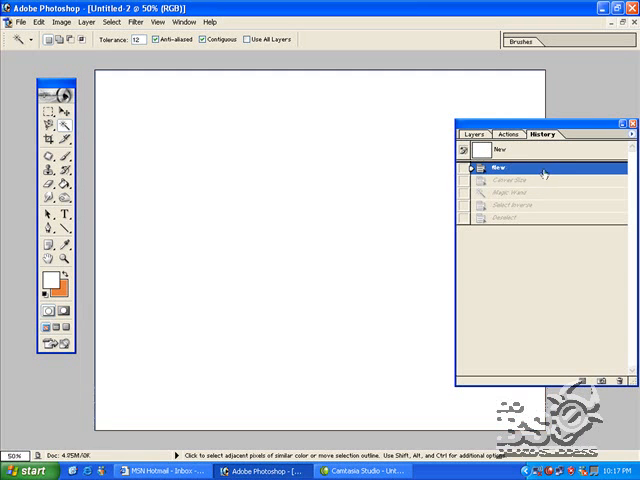
{"action": "mouse_move", "coordinate": [224, 148]}
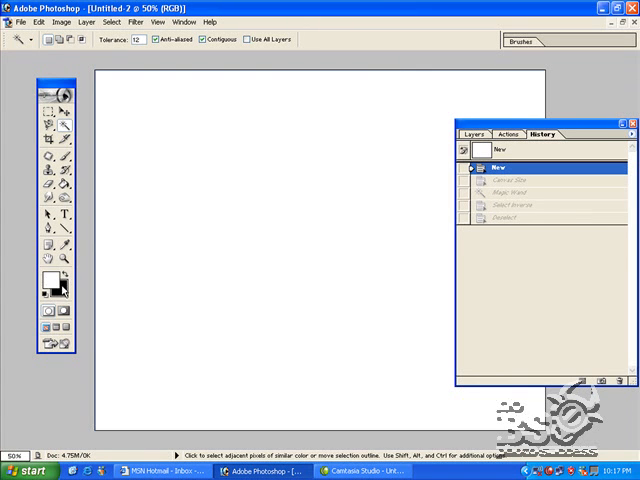
Revert to the starting history state and fill the canvas with black.
{"action": "left_click", "coordinate": [112, 22]}
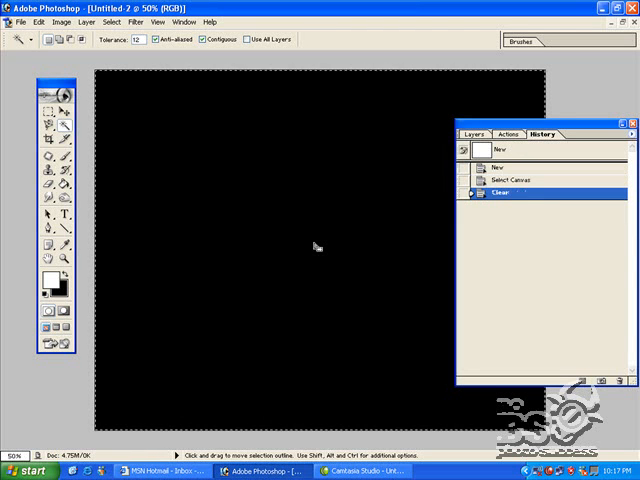
{"action": "mouse_move", "coordinate": [260, 242]}
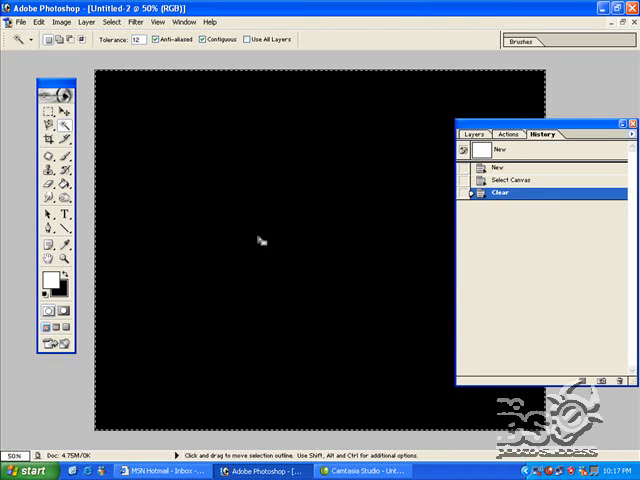
{"action": "left_click", "coordinate": [56, 184]}
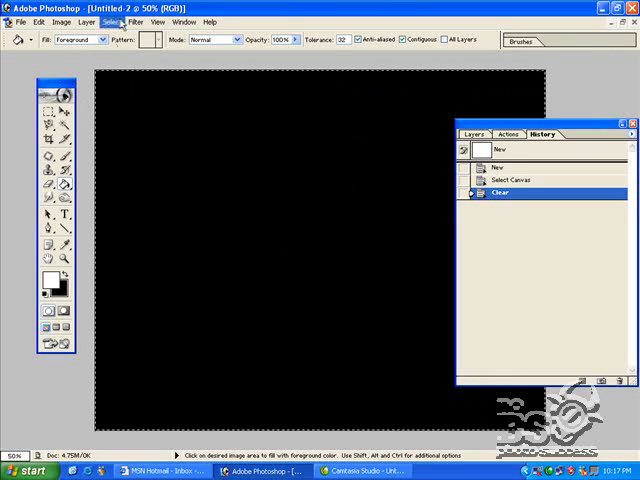
Deselect the canvas and paste the copied border onto a new layer.
{"action": "left_click", "coordinate": [114, 20]}
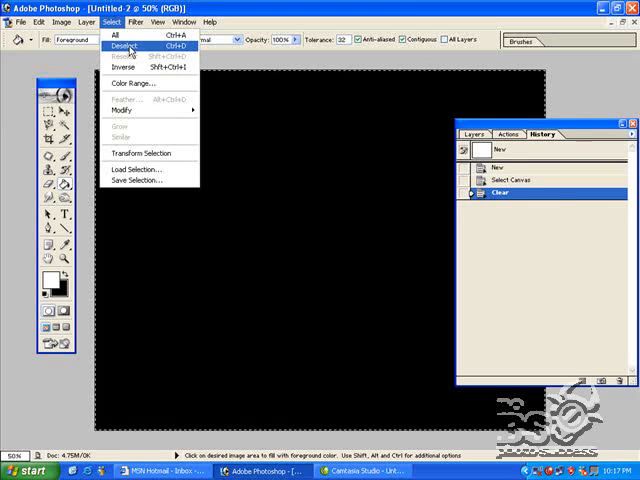
{"action": "left_click", "coordinate": [120, 46]}
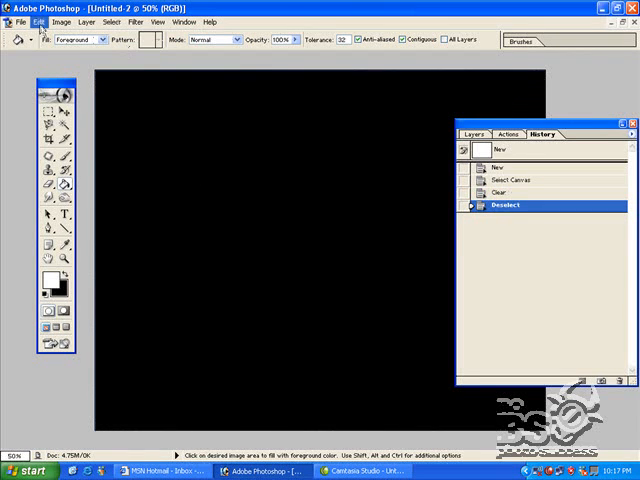
{"action": "key", "text": "ctrl+v"}
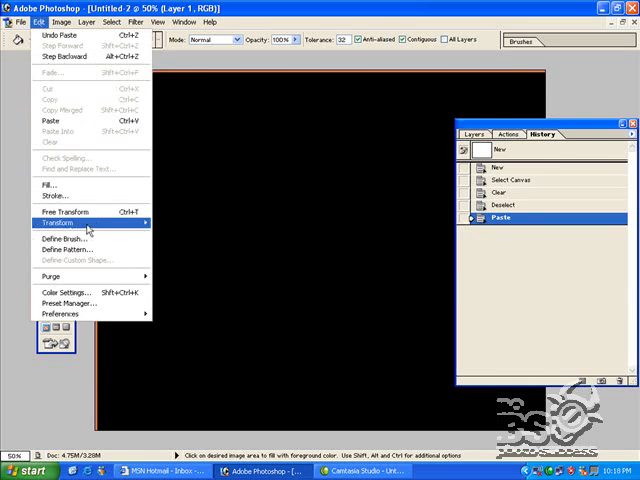
{"action": "mouse_move", "coordinate": [64, 212]}
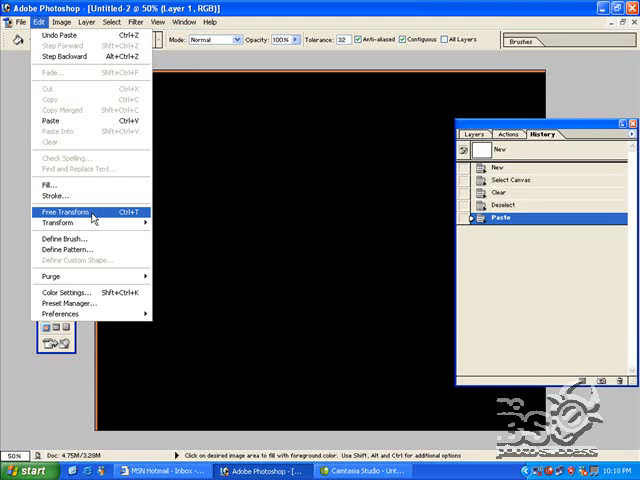
{"action": "mouse_move", "coordinate": [90, 216]}
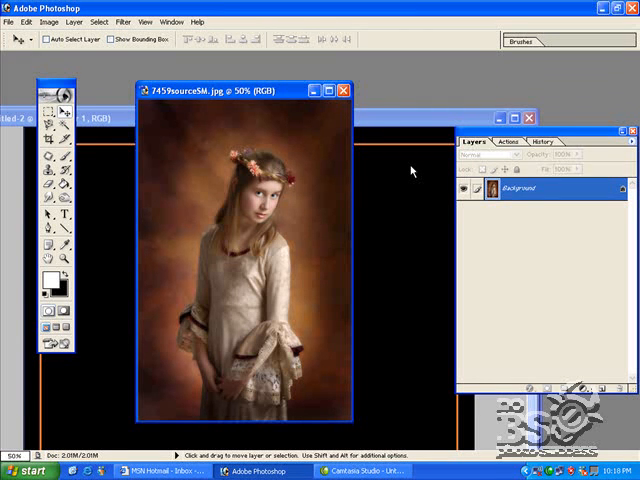
{"action": "mouse_move", "coordinate": [372, 172]}
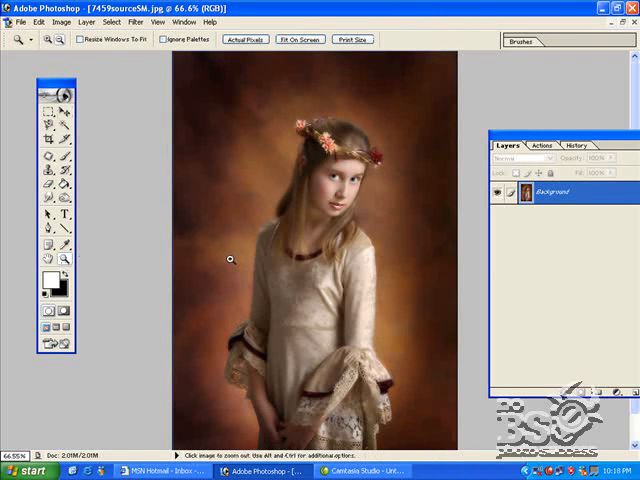
Zoom into the girl's photo and feather the traced selection around her.
{"action": "left_click", "coordinate": [230, 260]}
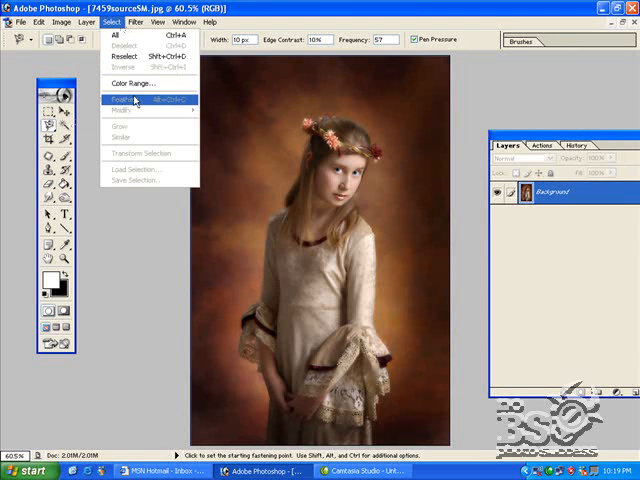
{"action": "left_click", "coordinate": [120, 100]}
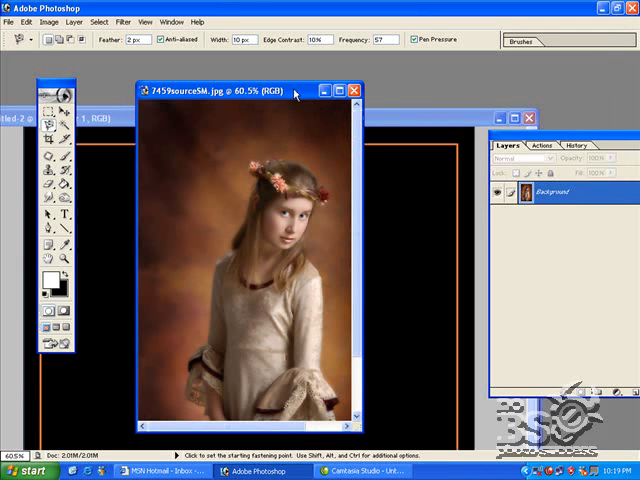
{"action": "left_click", "coordinate": [356, 90]}
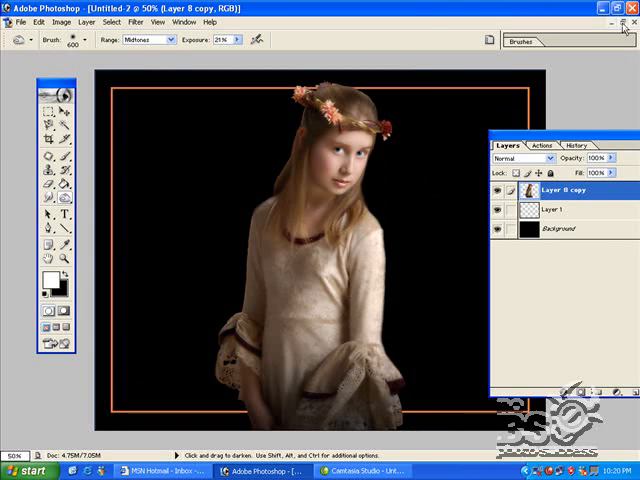
{"action": "mouse_move", "coordinate": [622, 28]}
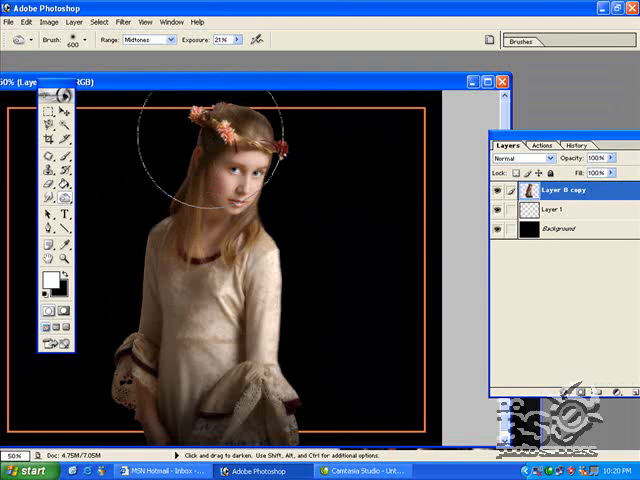
{"action": "mouse_move", "coordinate": [416, 178]}
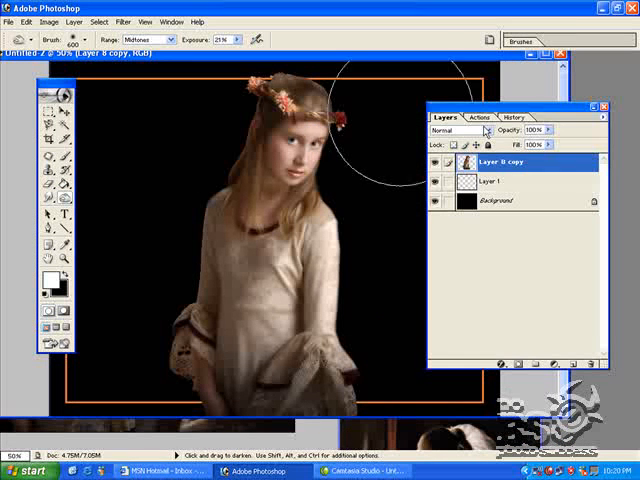
Darken the girl's outer edges with the Burn tool on Midtones.
{"action": "left_click", "coordinate": [496, 182]}
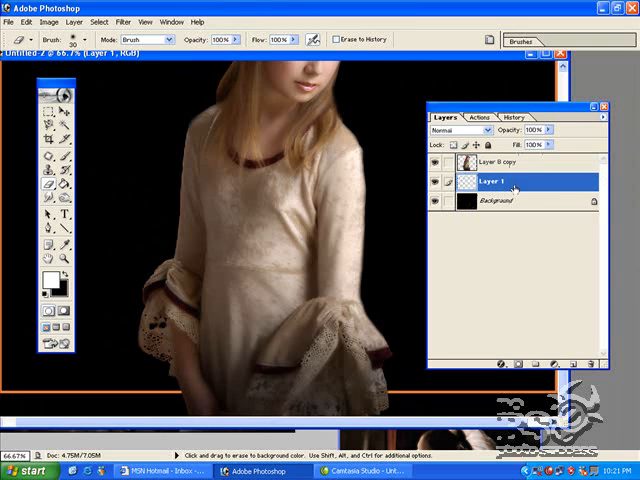
Move the frame layer above both girl layers after duplicating the girl.
{"action": "left_click", "coordinate": [510, 162]}
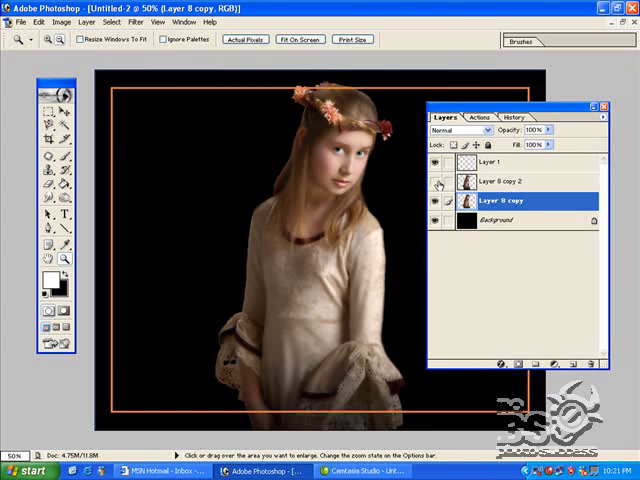
{"action": "left_click", "coordinate": [134, 22]}
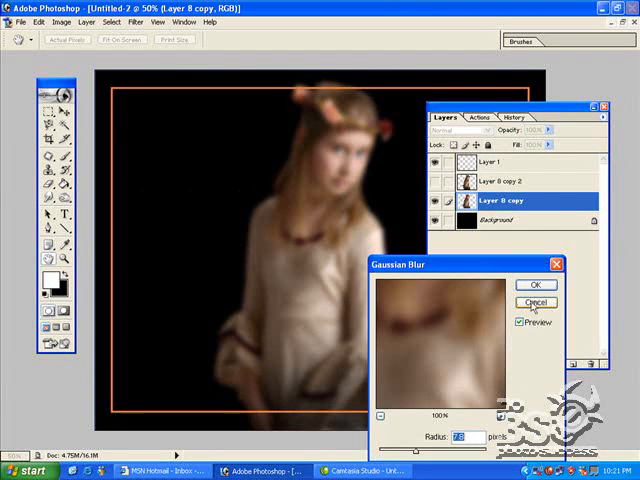
Apply a large-radius Gaussian Blur to the girl's layer copy for a dreamy glow.
{"action": "left_click", "coordinate": [536, 304]}
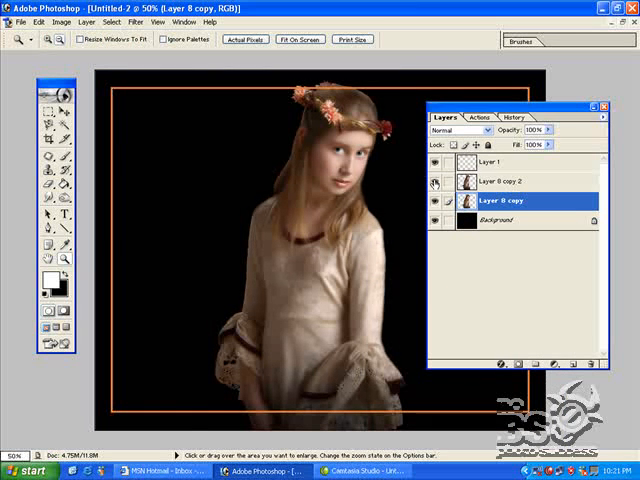
{"action": "left_click", "coordinate": [434, 182]}
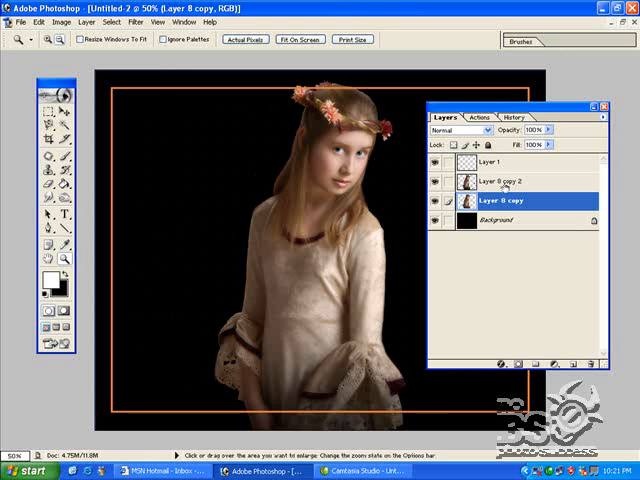
{"action": "left_click", "coordinate": [136, 20]}
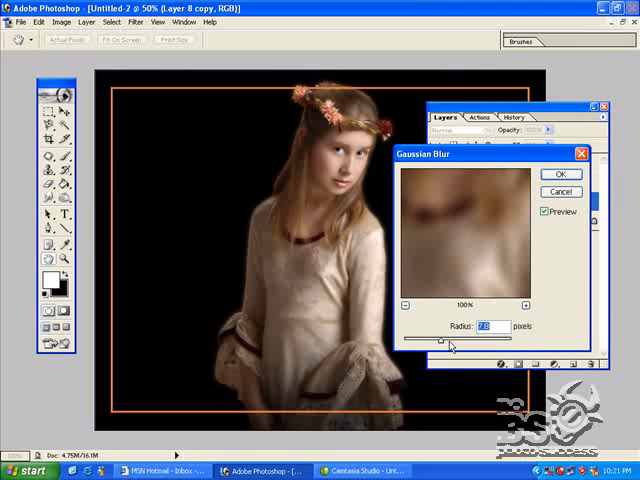
{"action": "left_click_drag", "start_coordinate": [440, 340], "coordinate": [488, 340]}
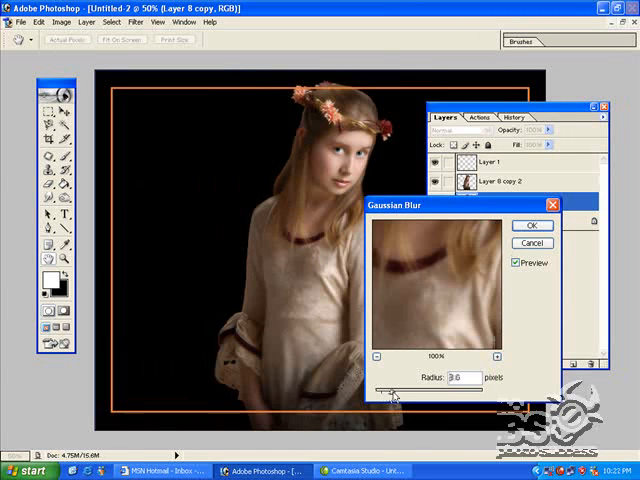
{"action": "left_click_drag", "start_coordinate": [390, 396], "coordinate": [410, 396]}
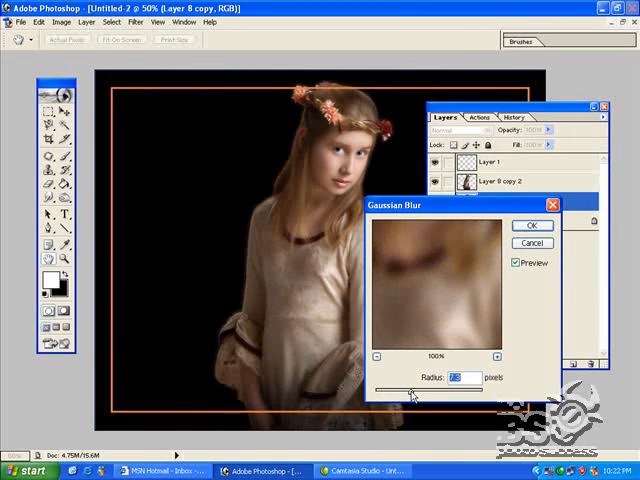
{"action": "left_click_drag", "start_coordinate": [410, 392], "coordinate": [428, 392]}
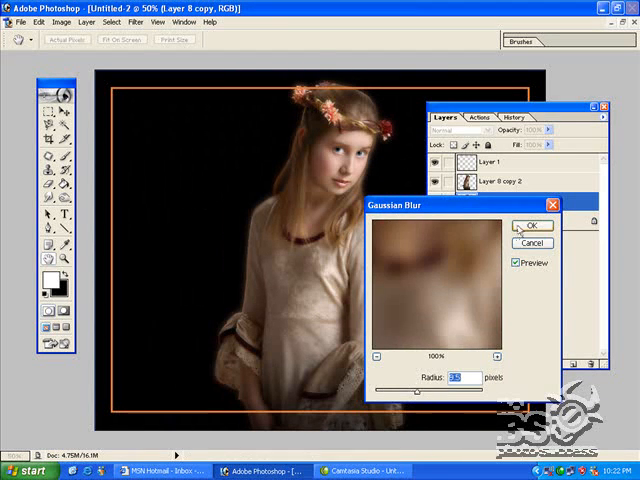
{"action": "left_click", "coordinate": [532, 224]}
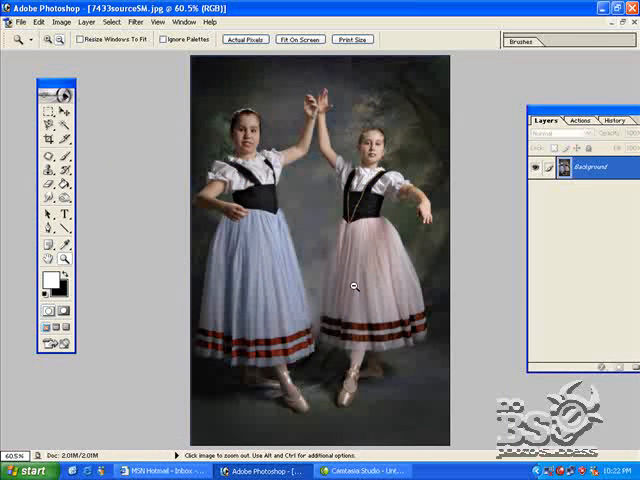
Draw a loose Lasso selection around the right-hand dancer.
{"action": "left_click", "coordinate": [48, 96]}
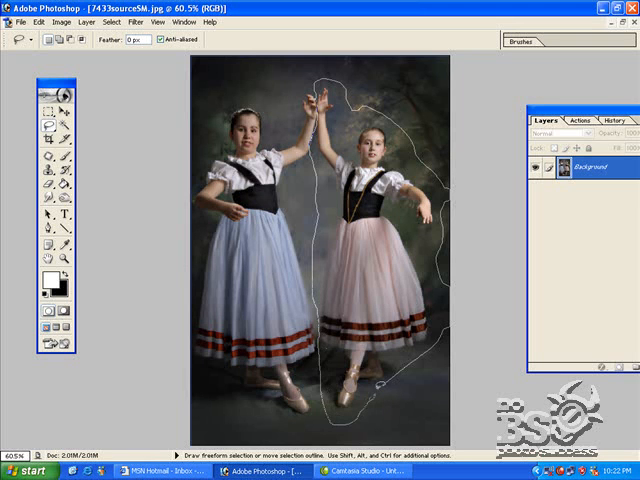
Feather the dancer selection with a 10-pixel radius.
{"action": "left_click", "coordinate": [110, 22]}
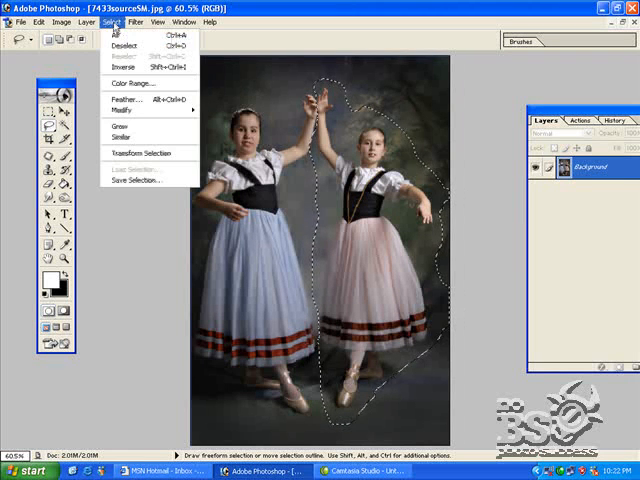
{"action": "left_click", "coordinate": [116, 100]}
{"action": "type", "text": "4"}
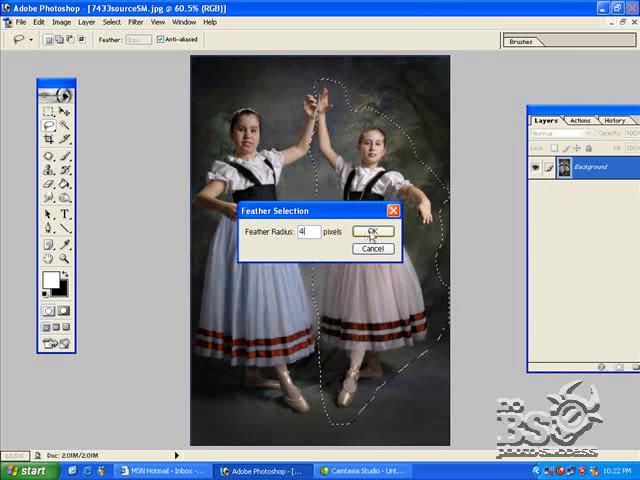
{"action": "left_click", "coordinate": [372, 232]}
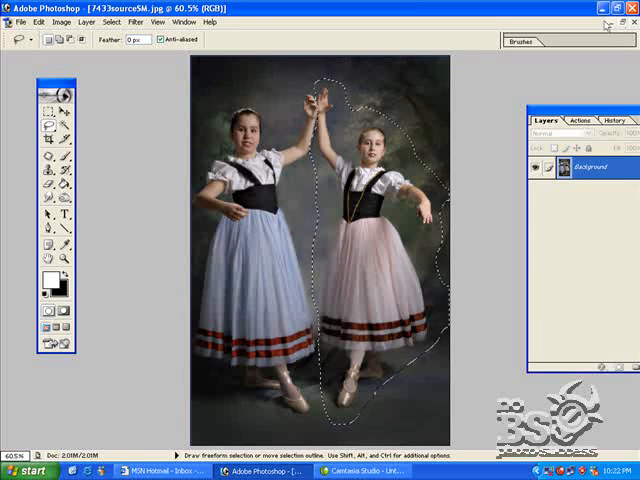
{"action": "left_click", "coordinate": [108, 22]}
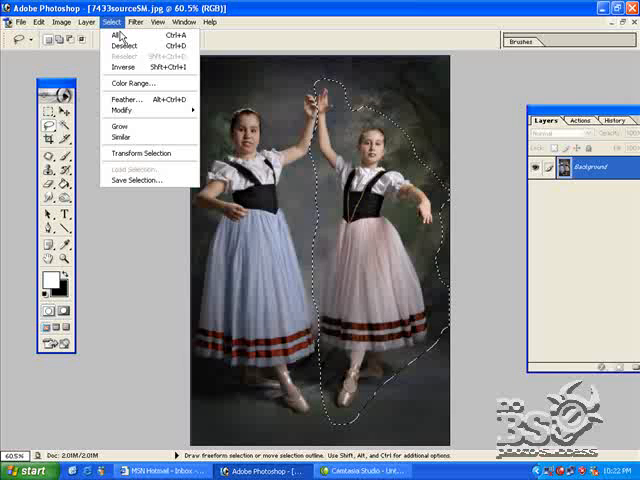
{"action": "left_click", "coordinate": [116, 126]}
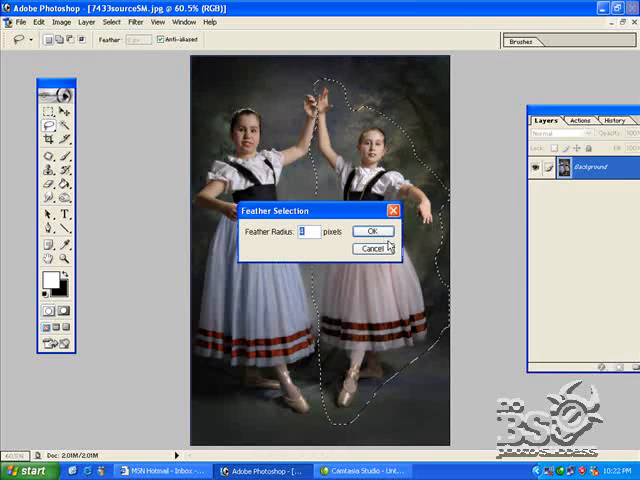
{"action": "type", "text": "19"}
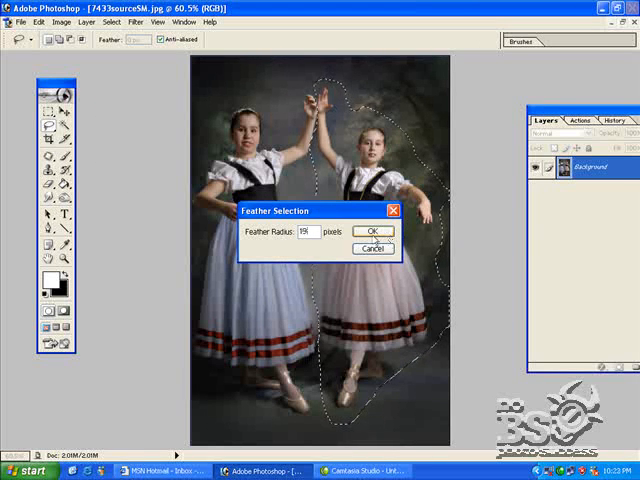
{"action": "type", "text": "10"}
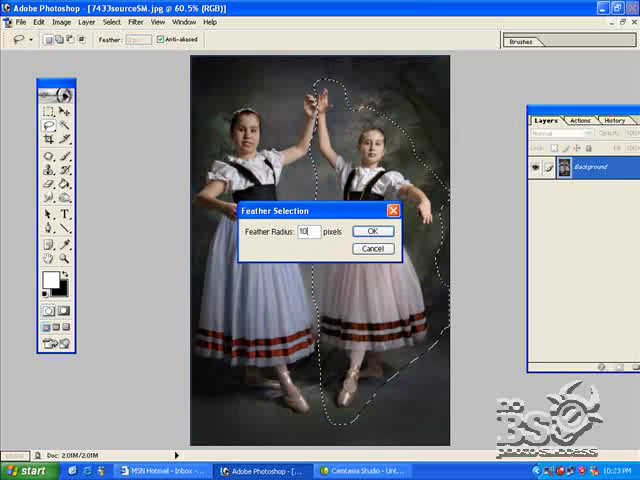
{"action": "left_click", "coordinate": [372, 230]}
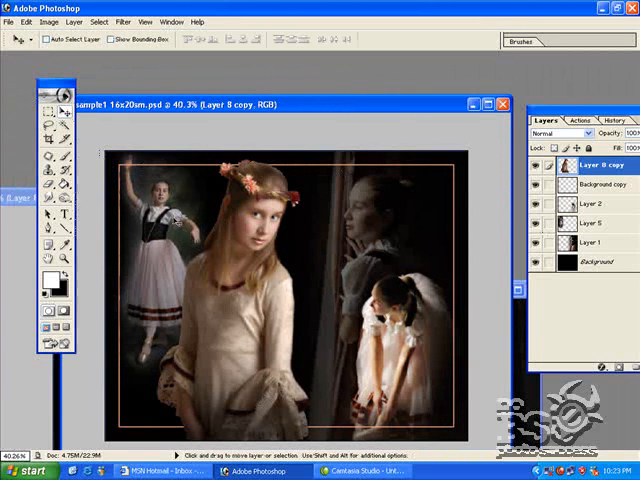
Place the pasted ballerina layer left of the girl in the composite and lower its opacity.
{"action": "left_click", "coordinate": [588, 222]}
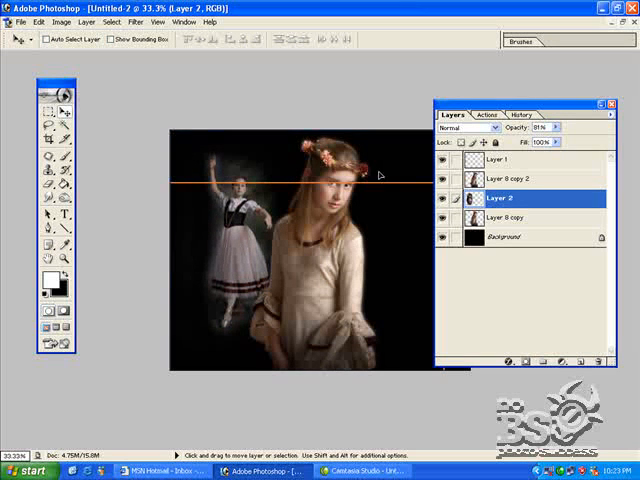
{"action": "left_click", "coordinate": [500, 160]}
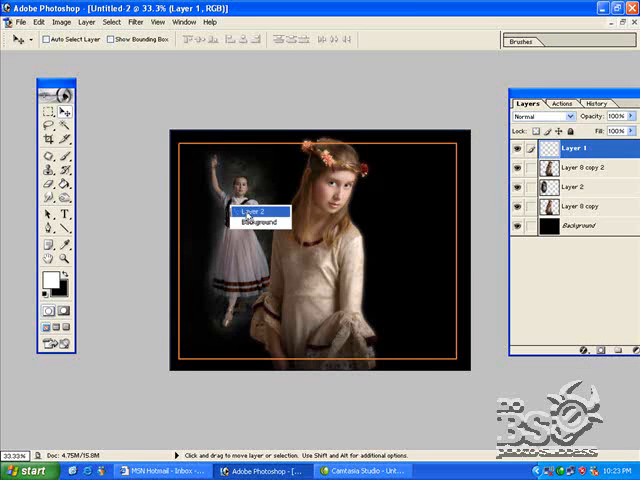
{"action": "left_click", "coordinate": [576, 188]}
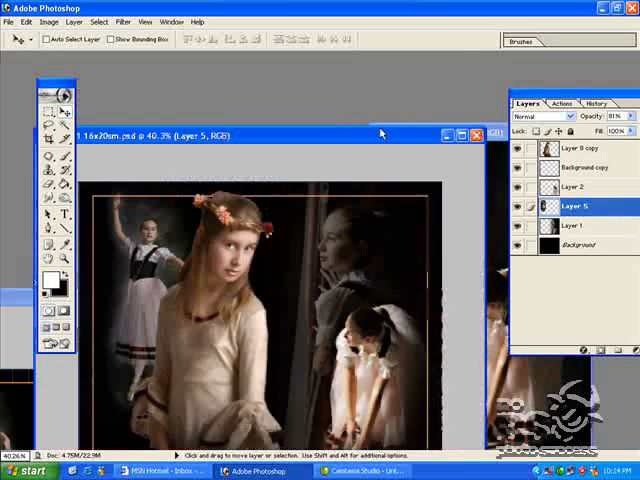
Compare the working composite with the finished sample after adding the seated dancer on the right.
{"action": "left_click", "coordinate": [578, 224]}
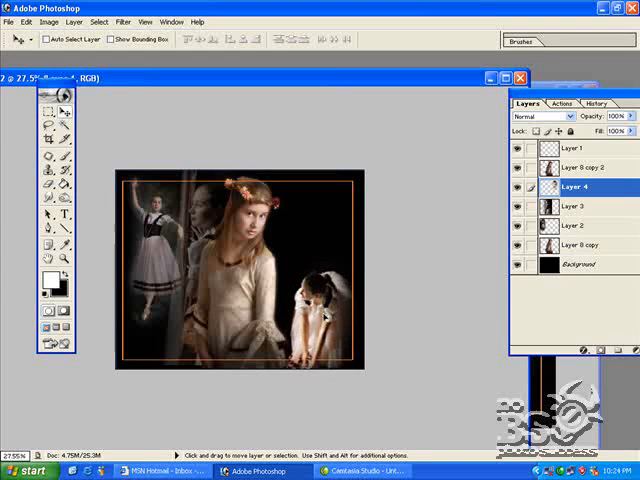
{"action": "left_click", "coordinate": [576, 206]}
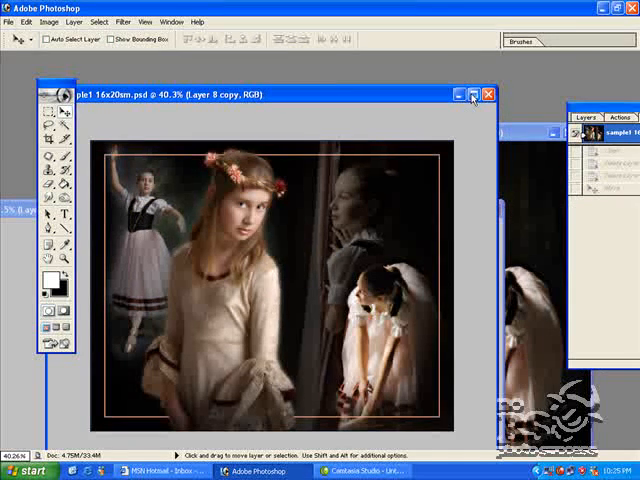
{"action": "left_click", "coordinate": [474, 94]}
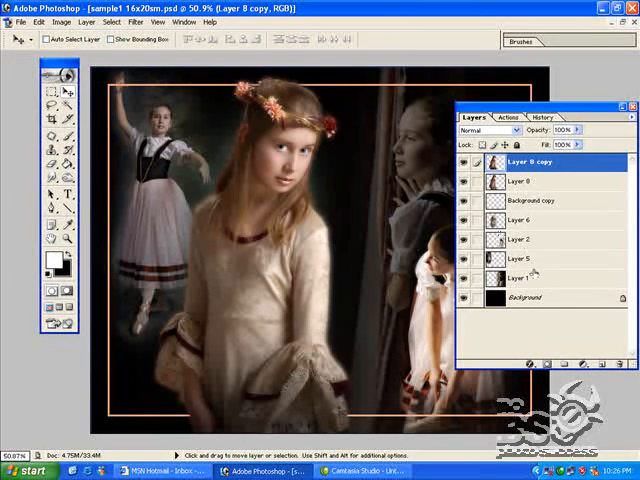
{"action": "left_click", "coordinate": [524, 258]}
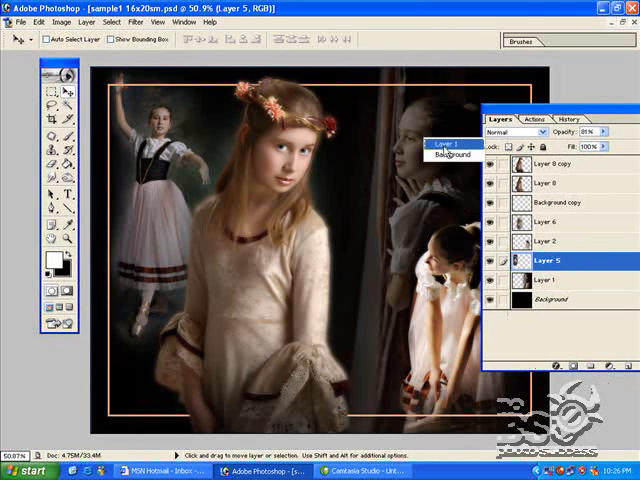
{"action": "left_click", "coordinate": [548, 280]}
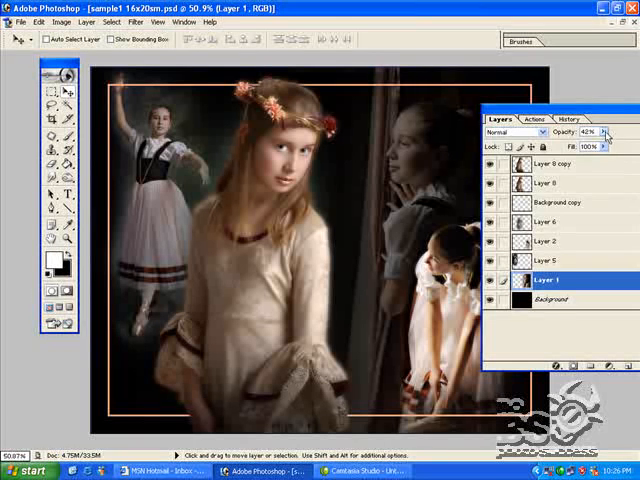
{"action": "left_click", "coordinate": [548, 240]}
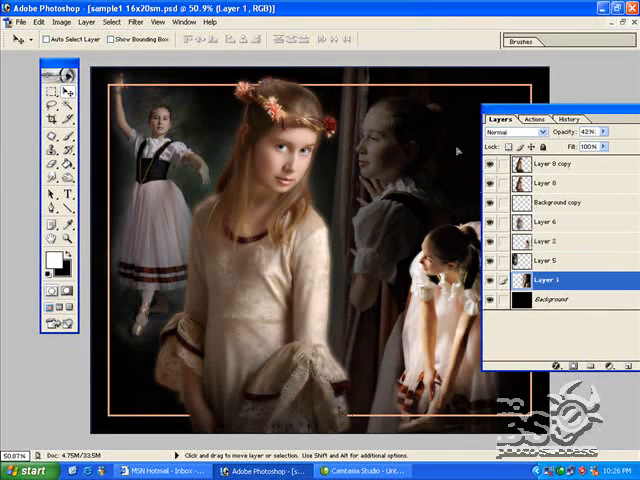
{"action": "left_click", "coordinate": [544, 120]}
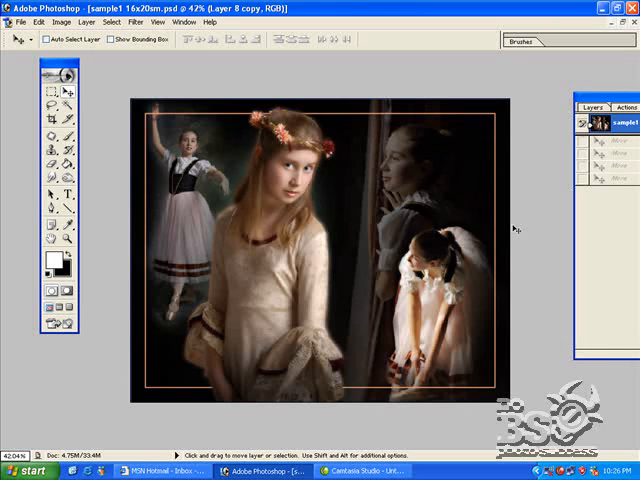
{"action": "mouse_move", "coordinate": [532, 222]}
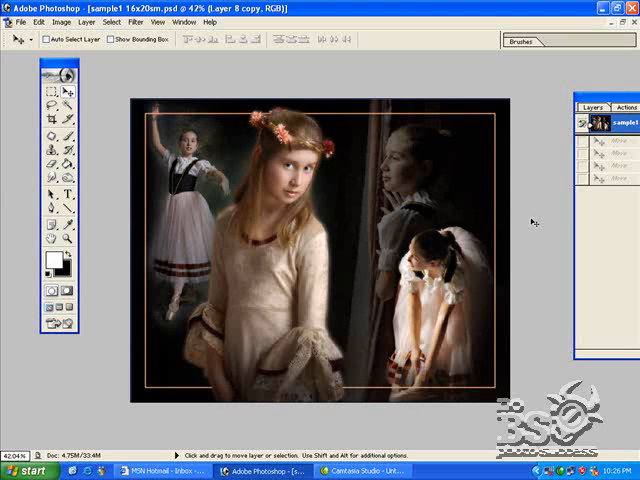